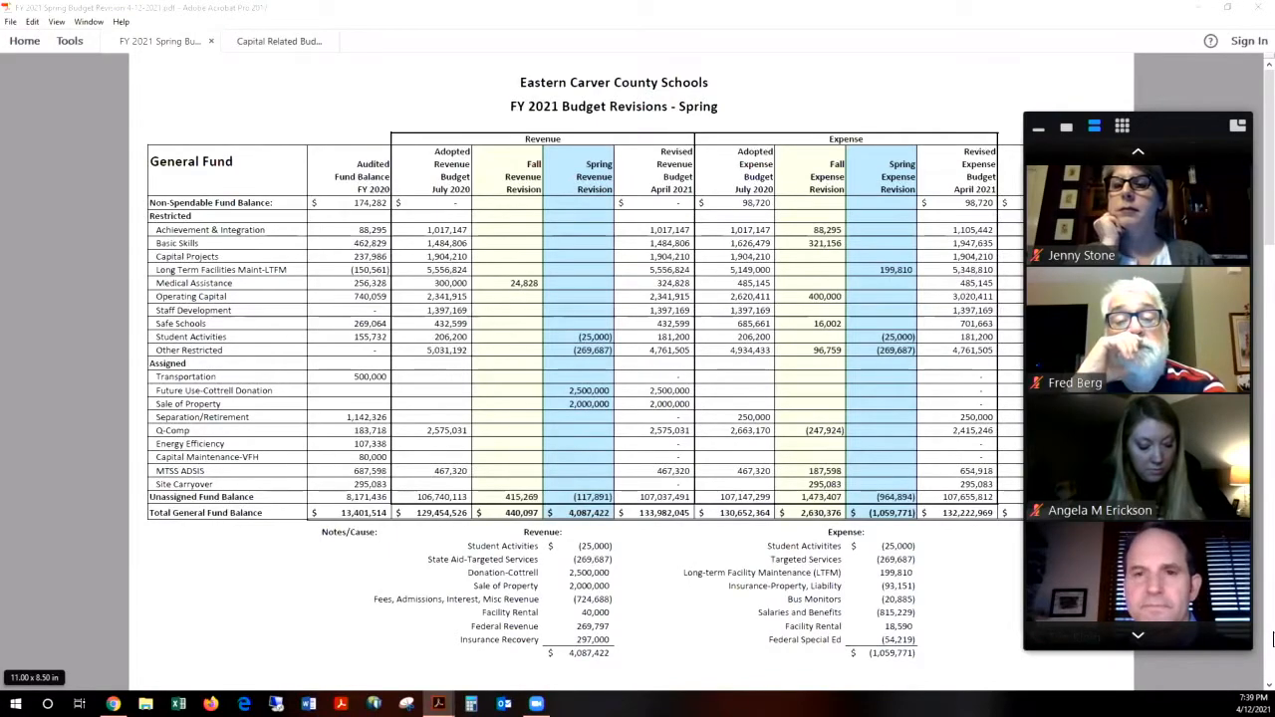
# Step: Switch to the Capital Related Budget FY 2022 document tab to show its summary page
pyautogui.click(277, 41)
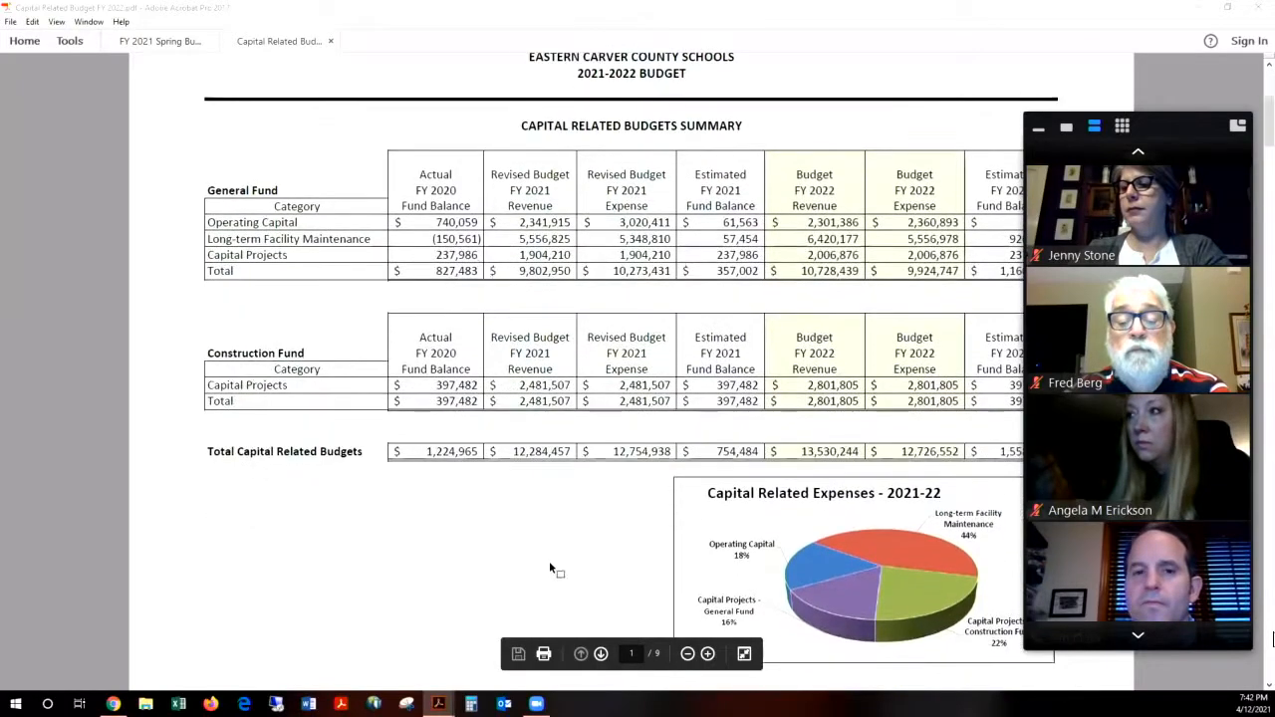
# Step: Scroll down past the Operating Capital page of teaching, technology and equipment items
pyautogui.scroll(-3)
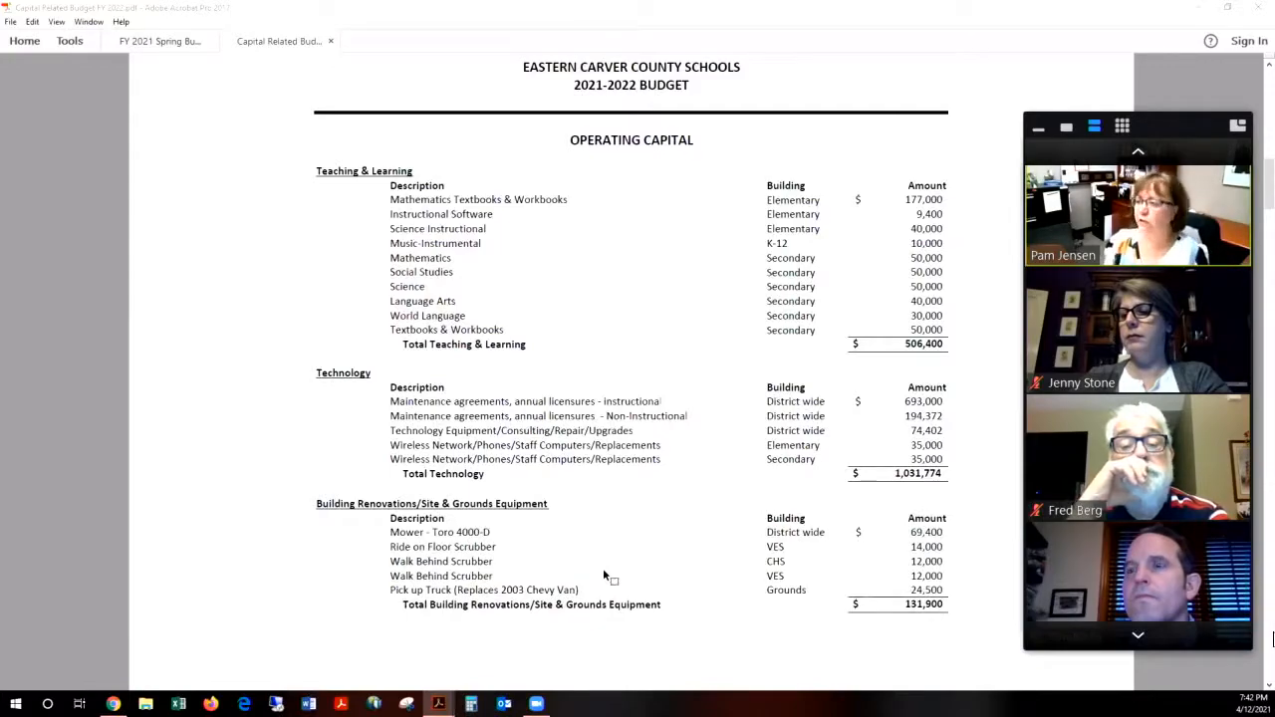
pyautogui.scroll(-3)
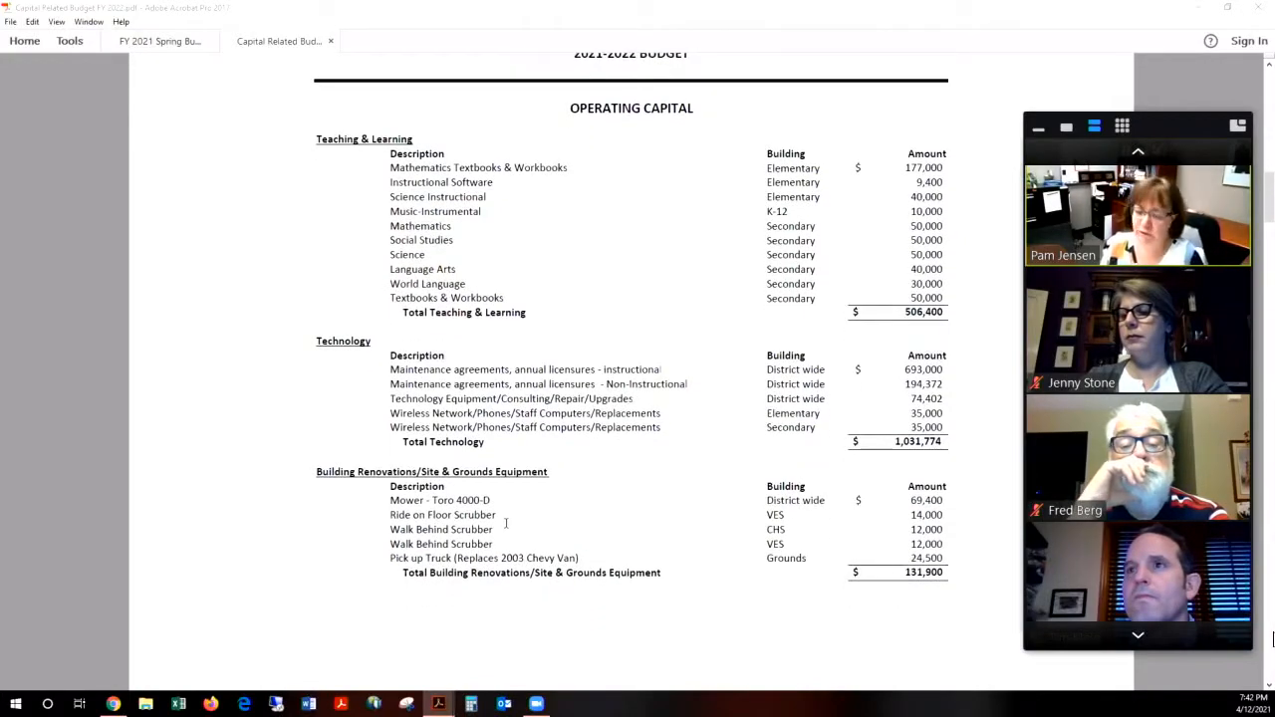
pyautogui.scroll(-3)
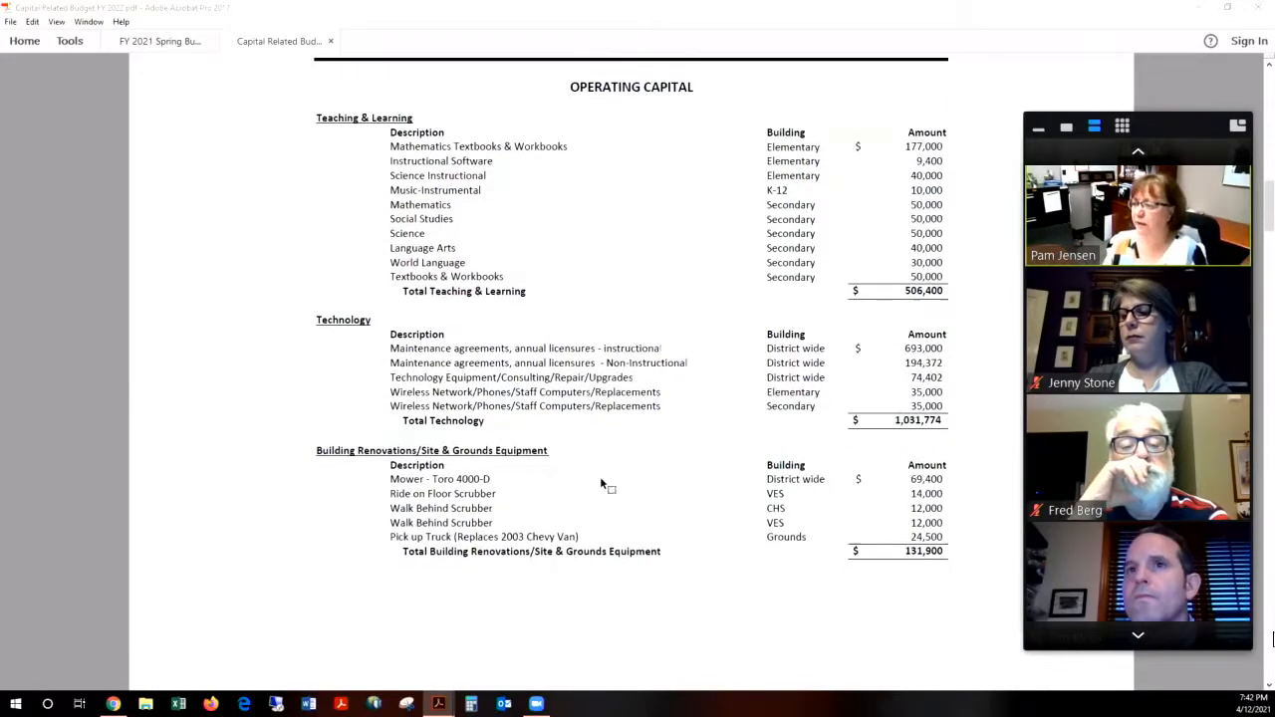
pyautogui.scroll(-3)
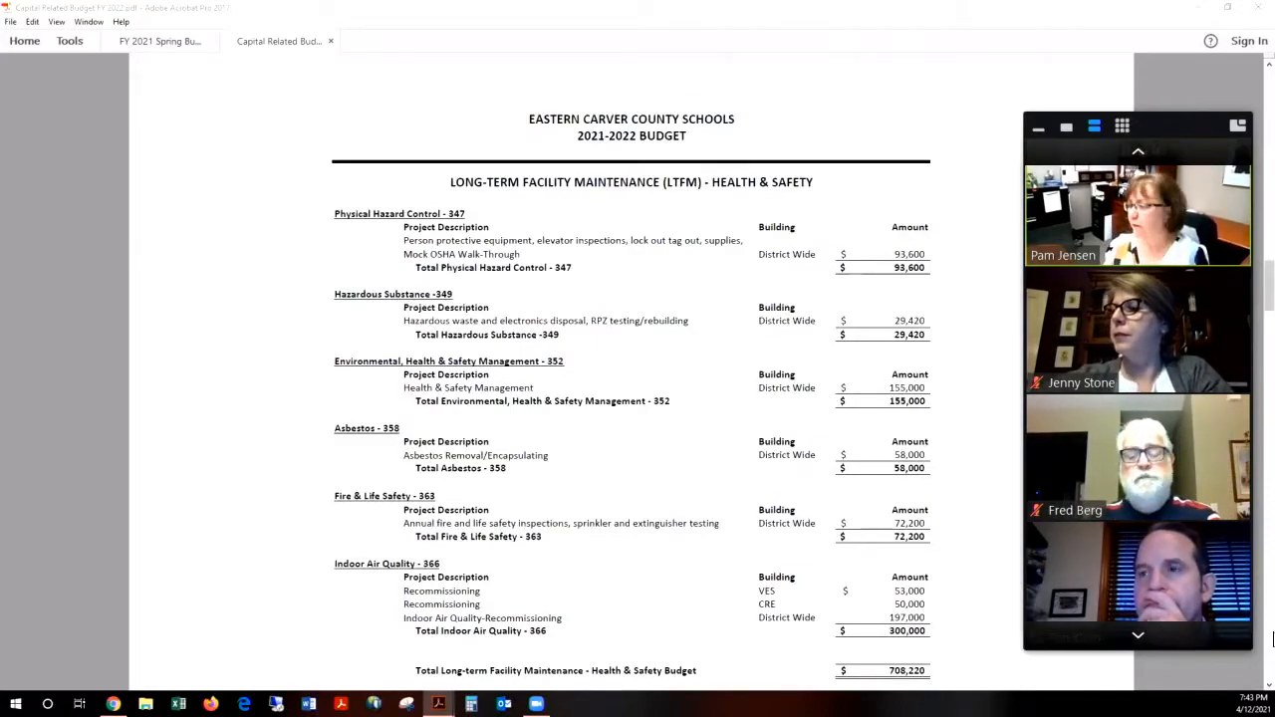
# Step: Scroll the LTFM Health & Safety page down to its $708,220 total
pyautogui.scroll(-3)
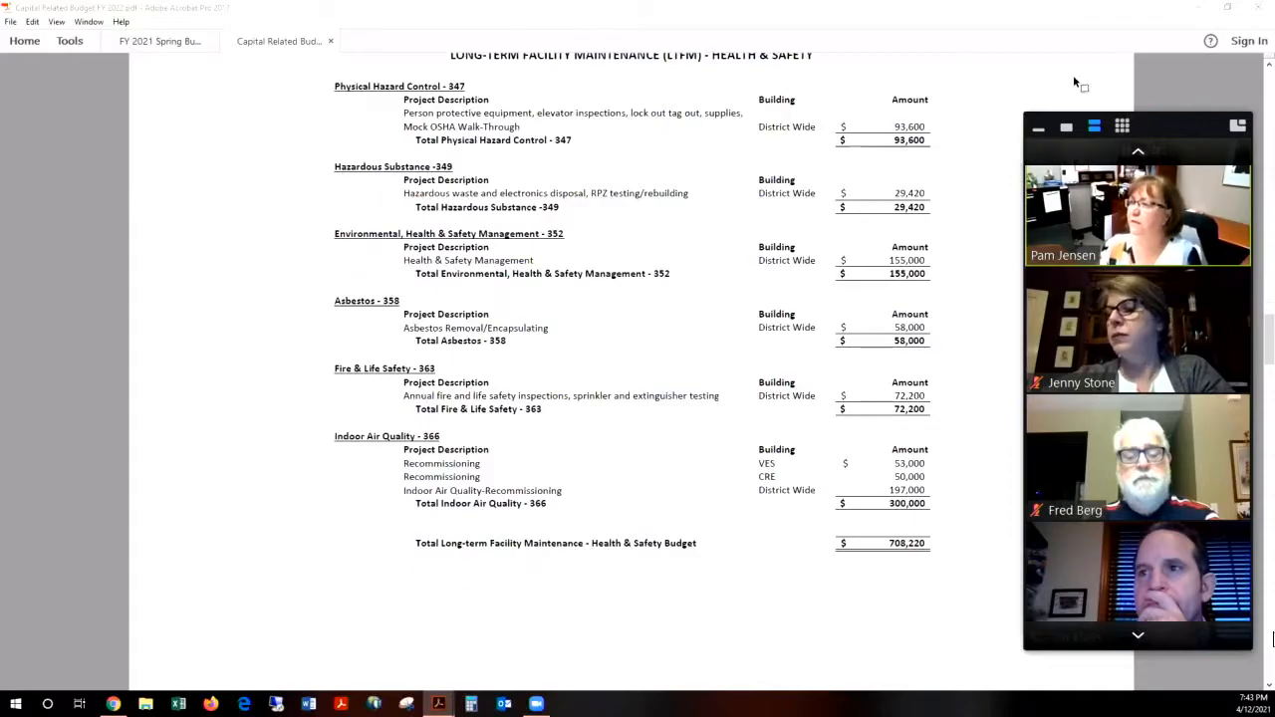
# Step: Advance to the Deferred Maintenance Projects pages, ending at the $4,848,758 total
pyautogui.scroll(-3)
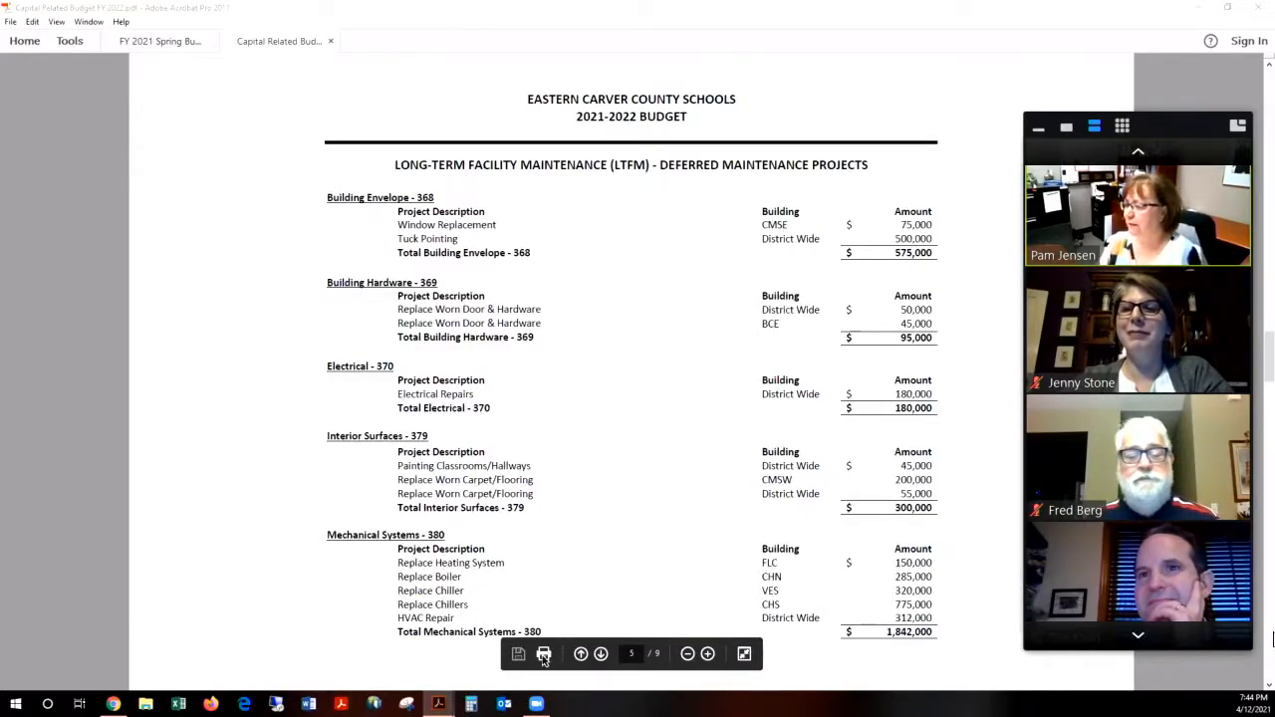
pyautogui.click(600, 653)
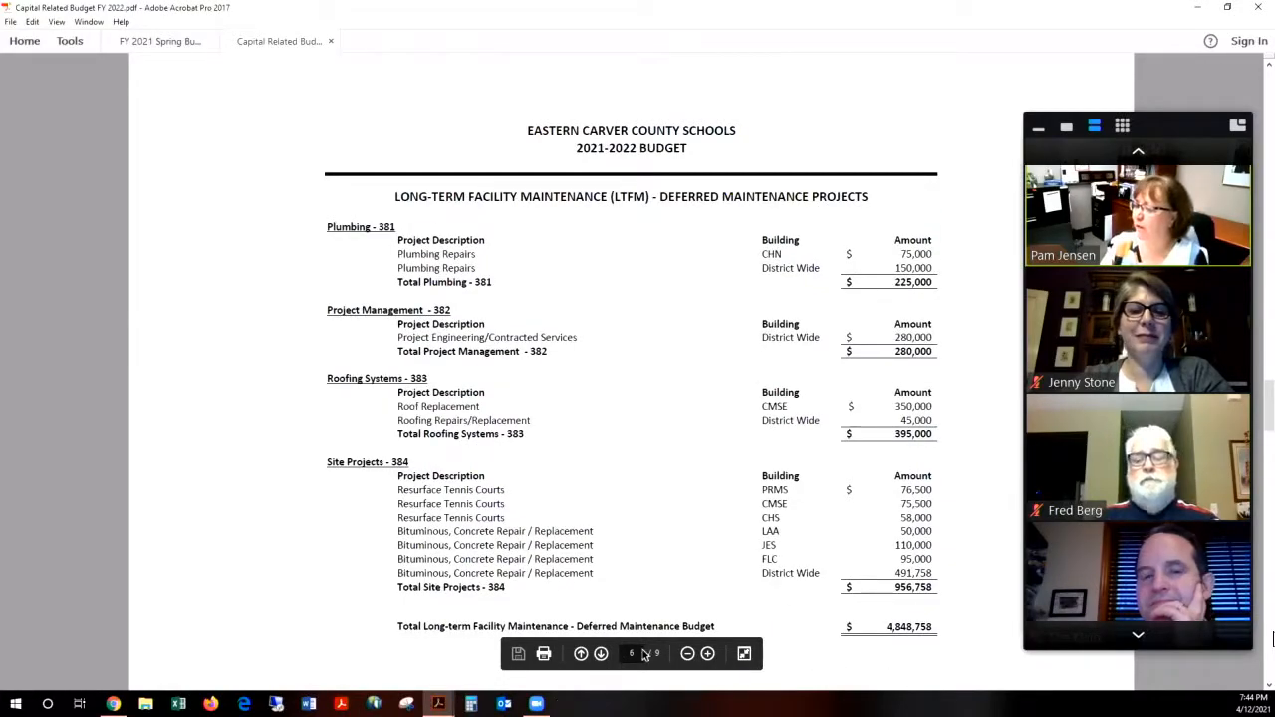
# Step: Go to page 7, the Security & Technology Levy page with its project-type chart
pyautogui.click(600, 654)
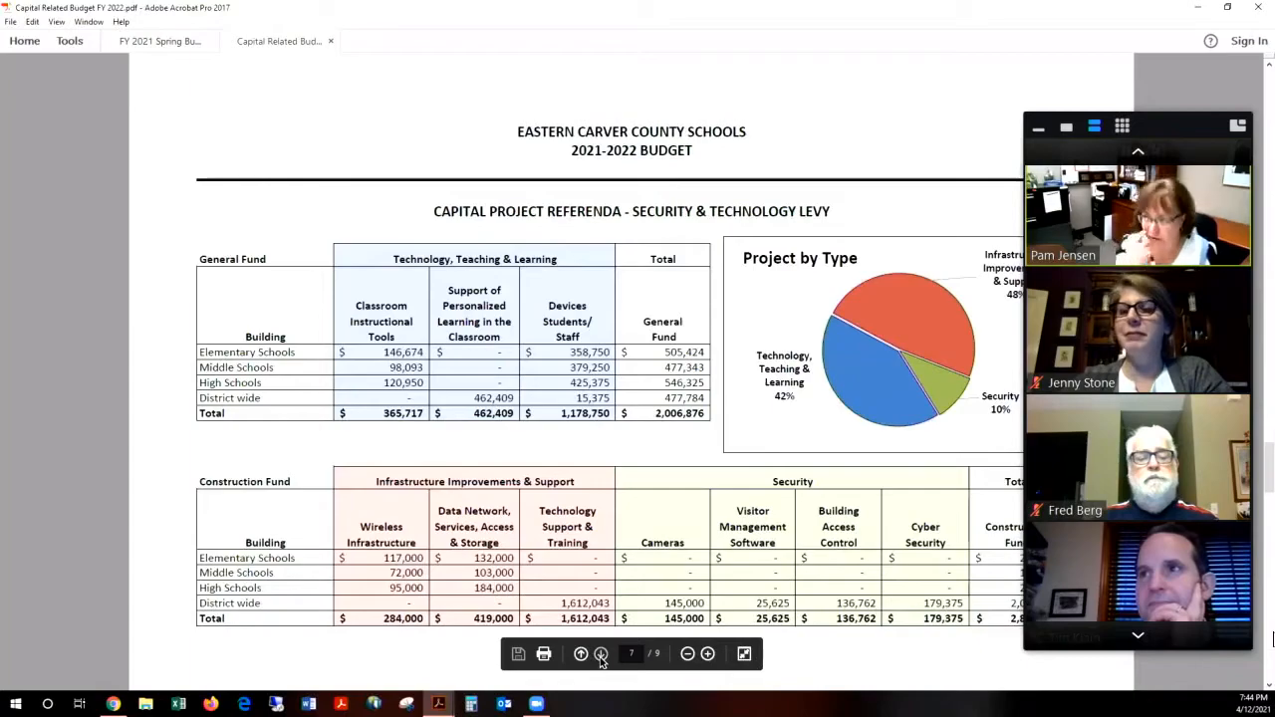
pyautogui.moveTo(602, 654)
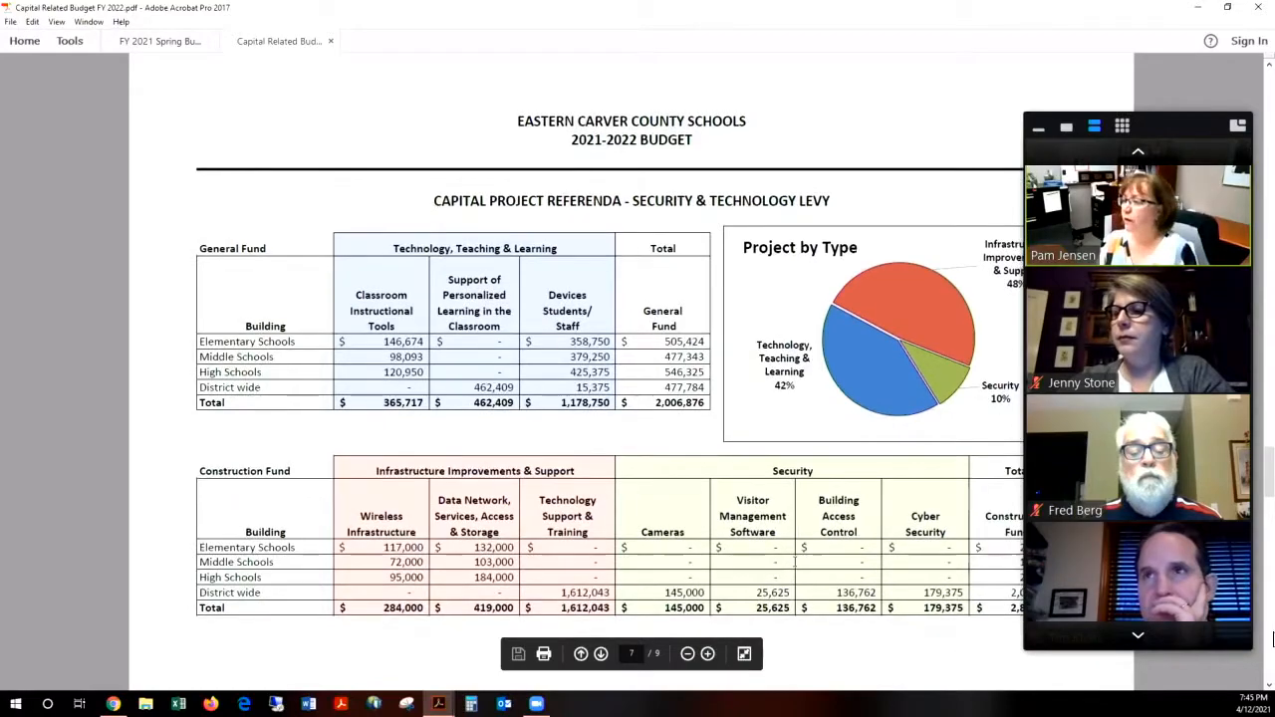
# Step: Advance to page 8's five-year levy funding table and scroll onward
pyautogui.click(601, 654)
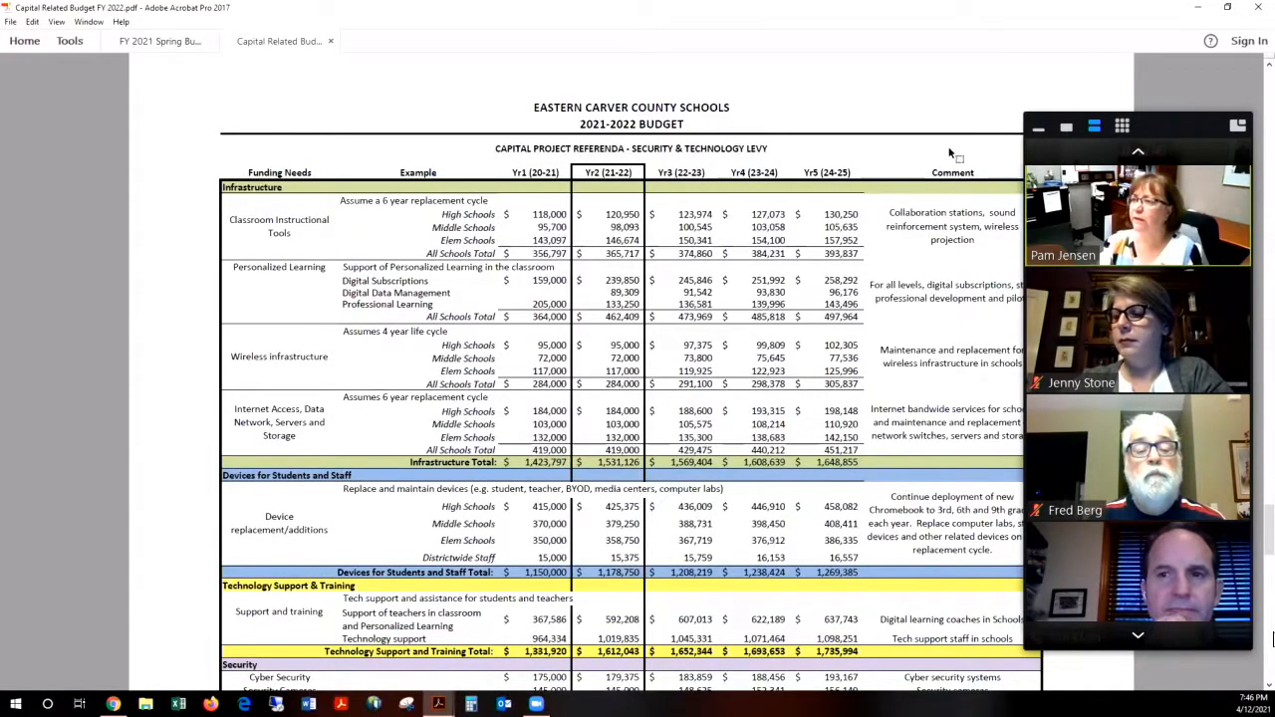
pyautogui.scroll(-3)
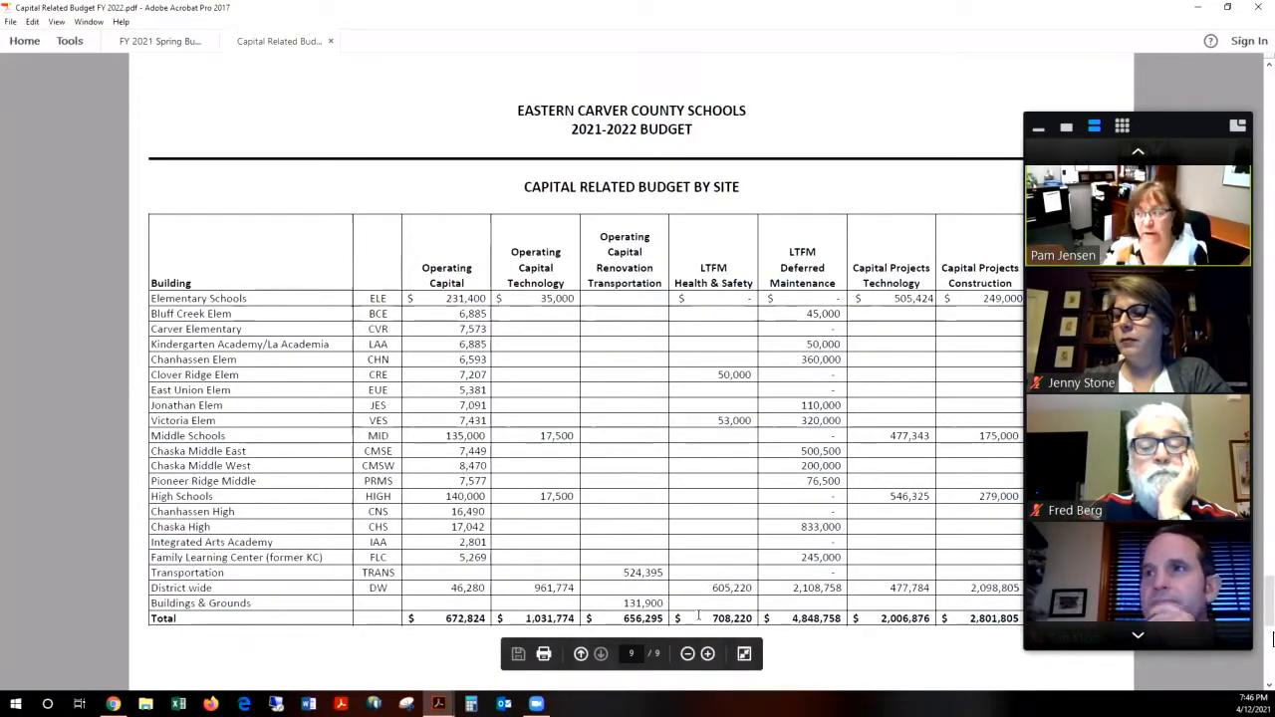
pyautogui.moveTo(737, 583)
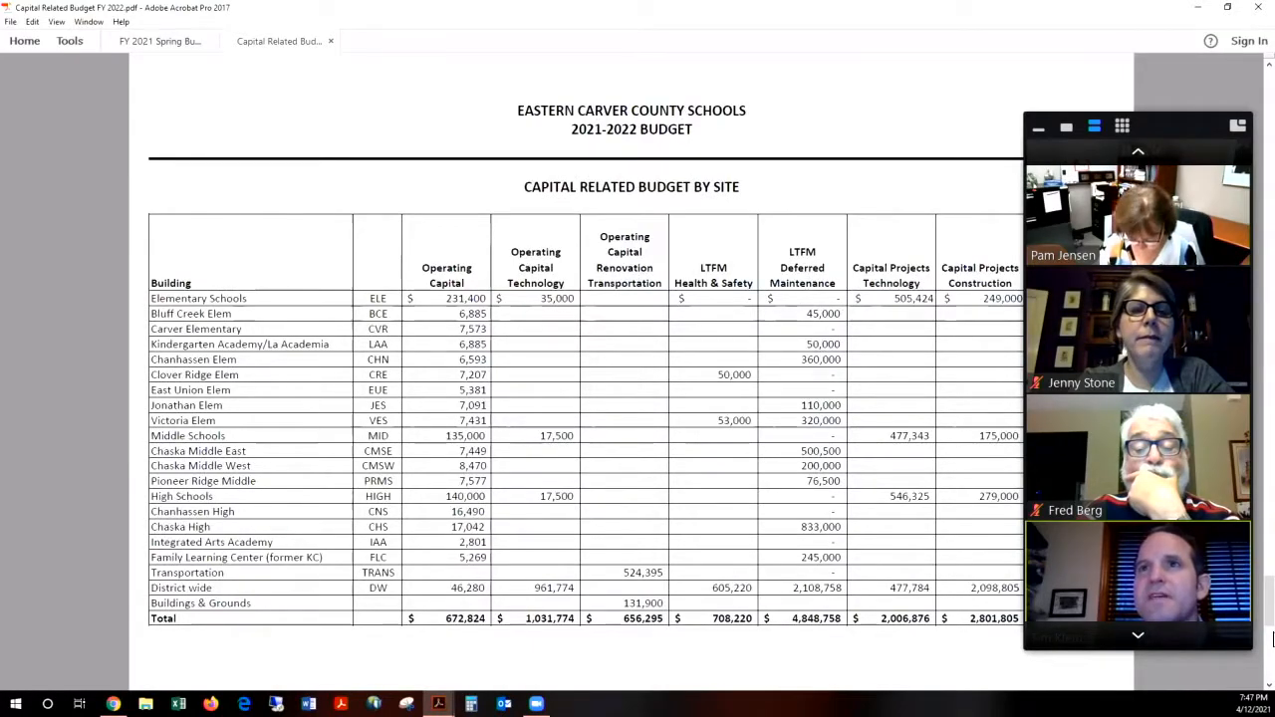
# Step: Scroll page 8 down to the Security section and Total Budgeted row
pyautogui.scroll(-3)
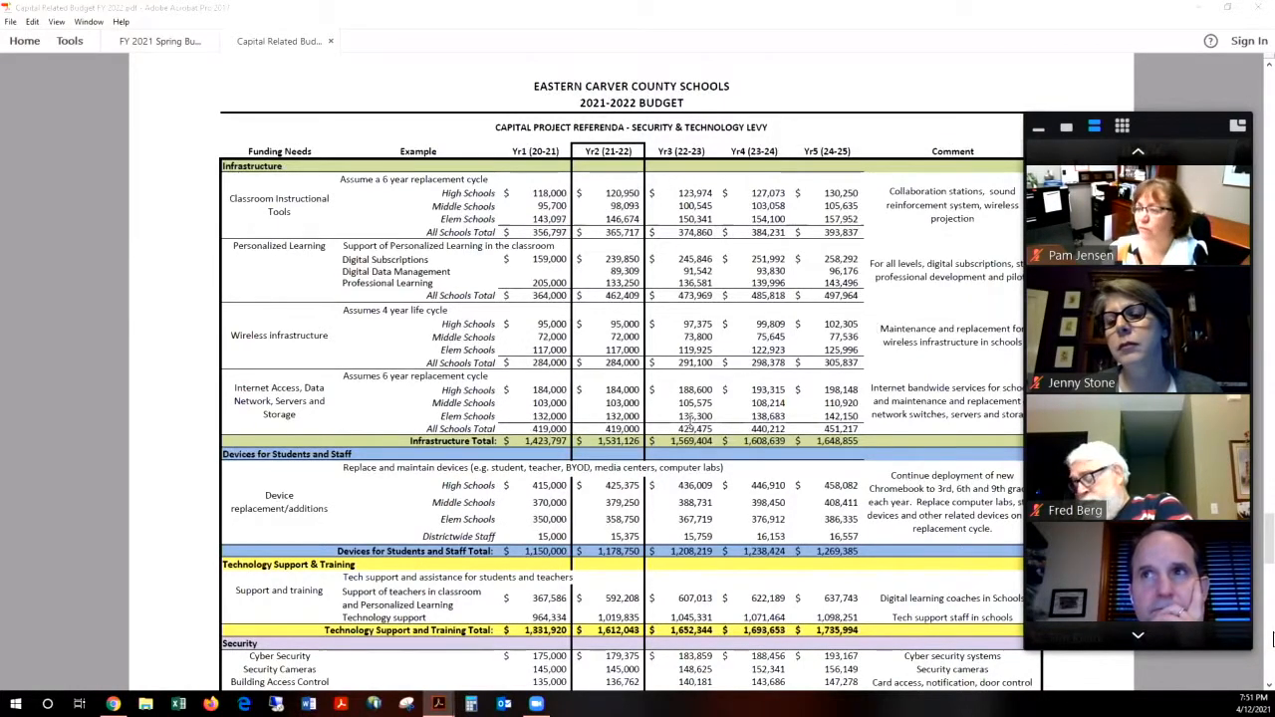
pyautogui.scroll(-3)
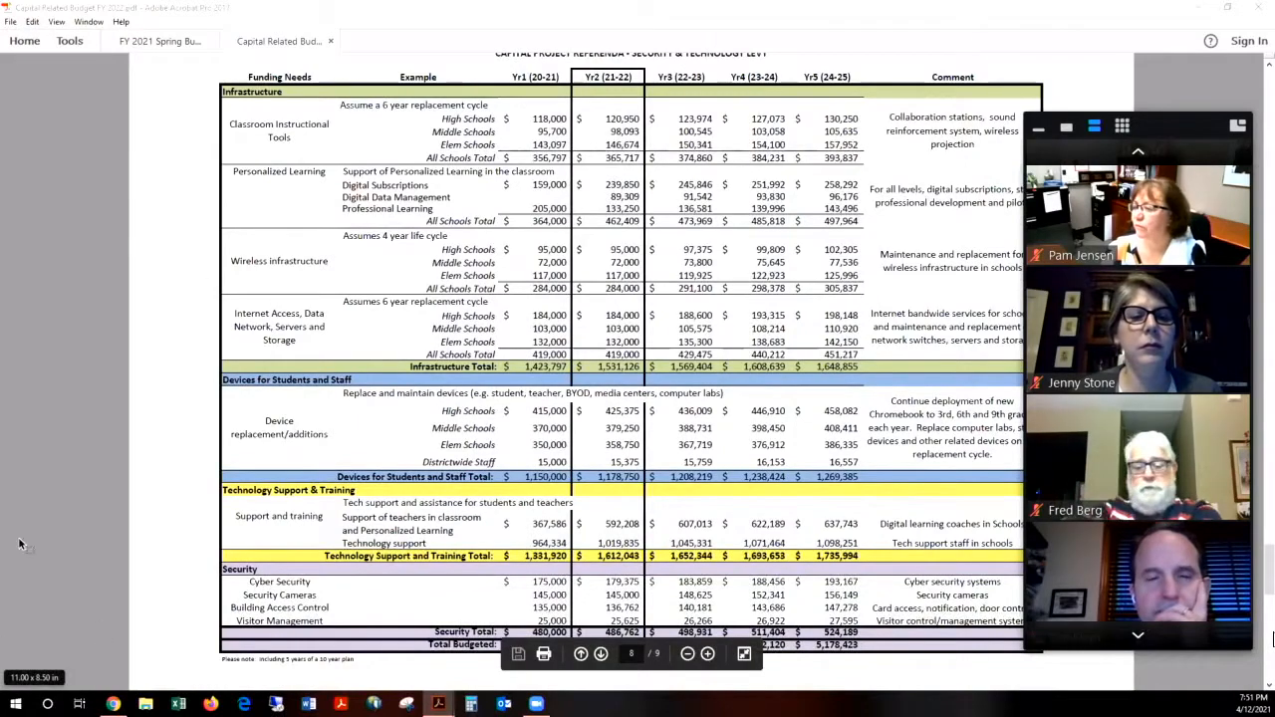